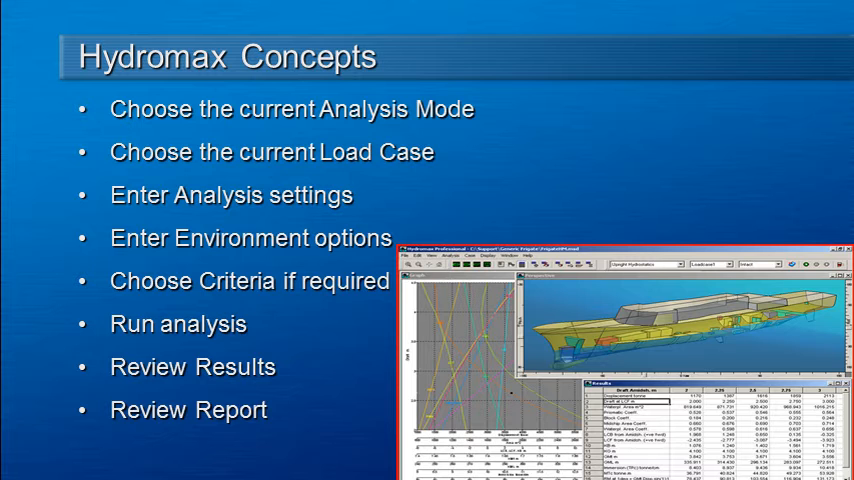
mouse_move(100, 130)
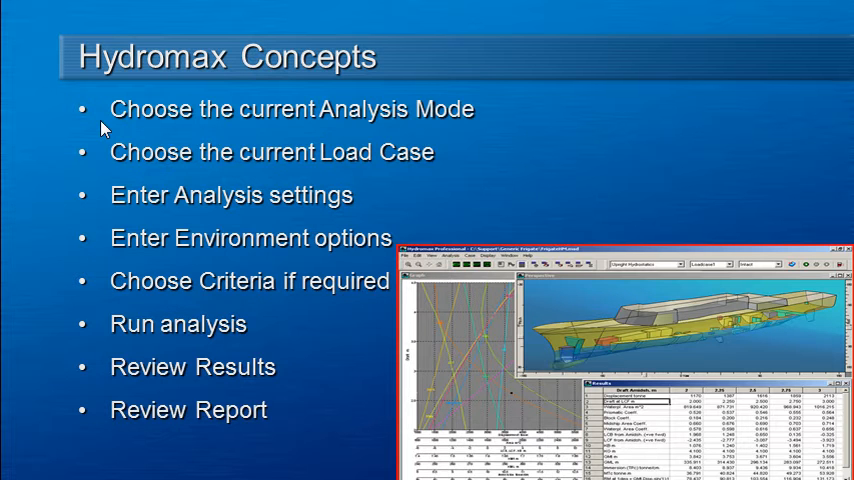
mouse_move(650, 278)
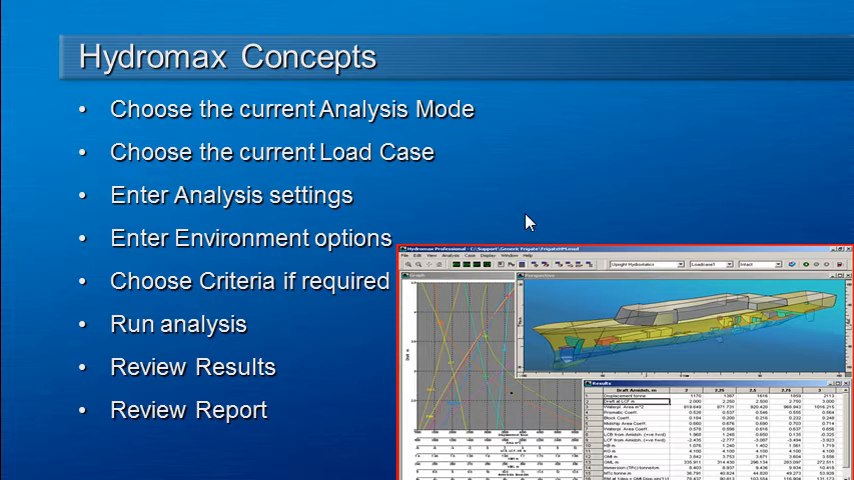
mouse_move(390, 168)
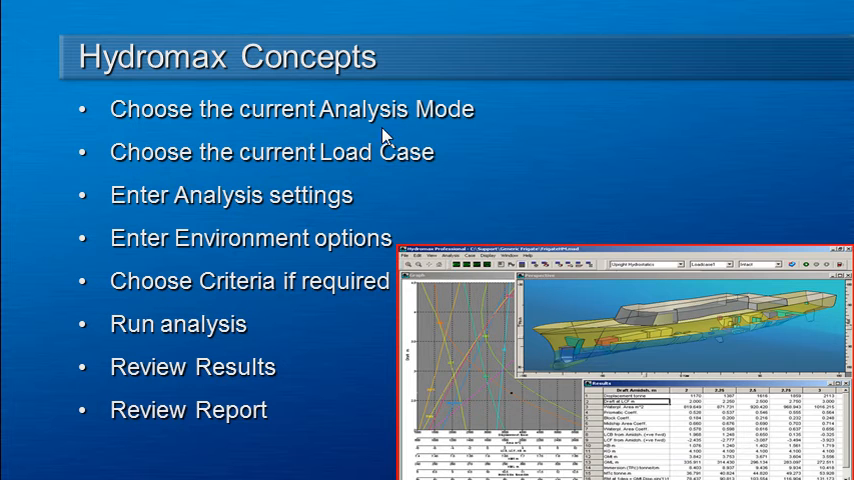
mouse_move(372, 167)
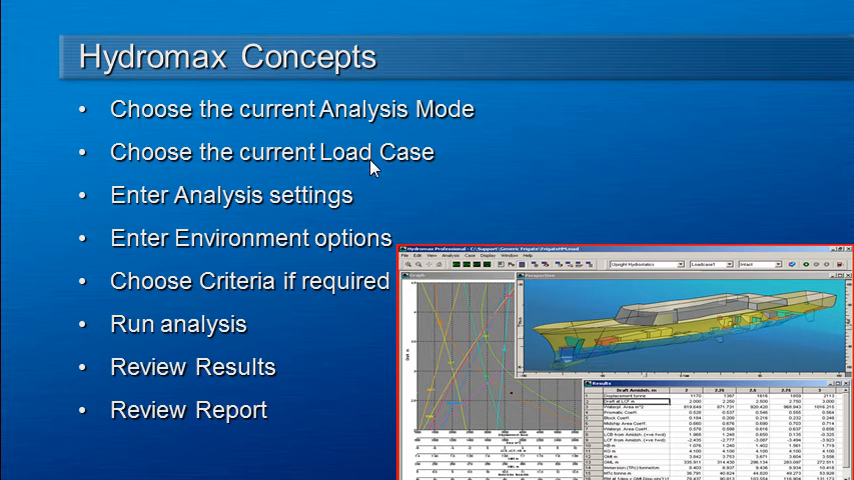
mouse_move(375, 190)
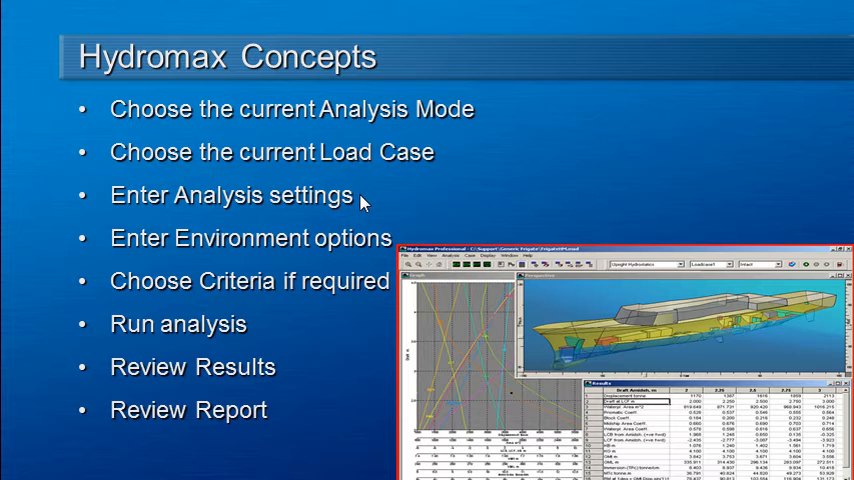
mouse_move(318, 245)
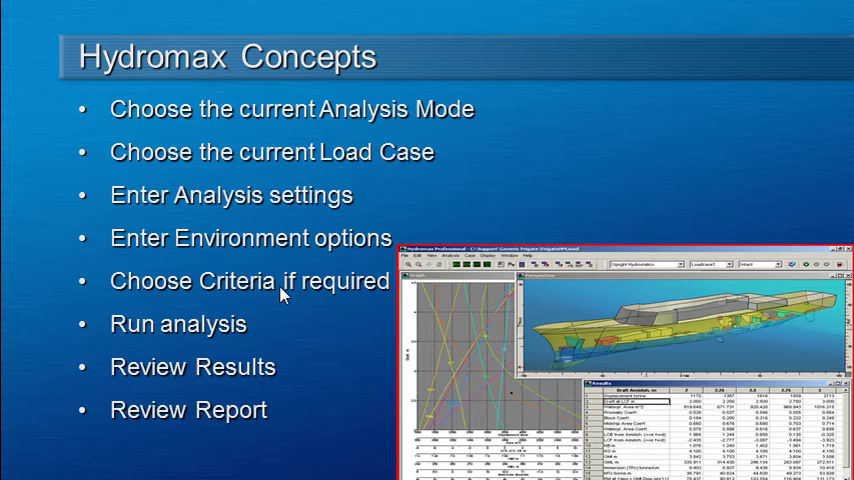
mouse_move(272, 328)
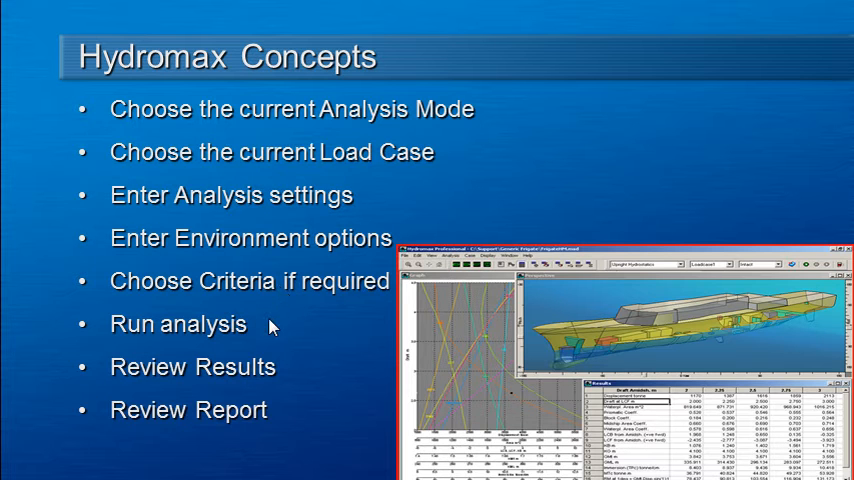
mouse_move(288, 375)
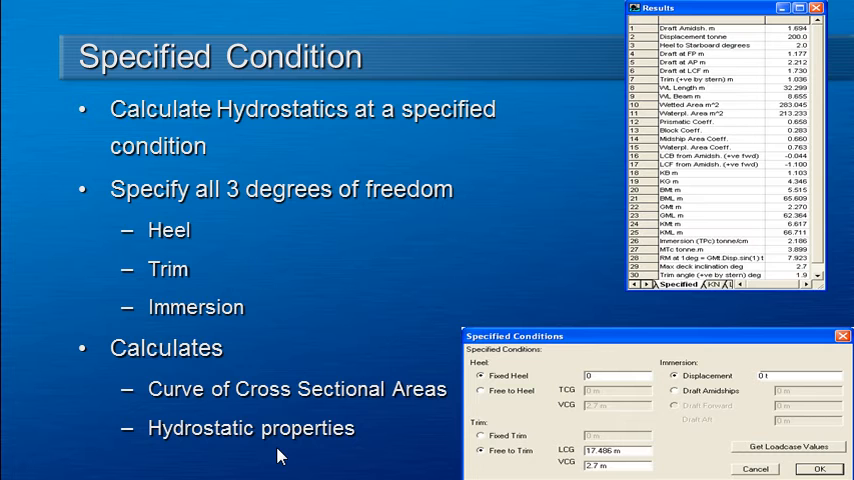
mouse_move(295, 453)
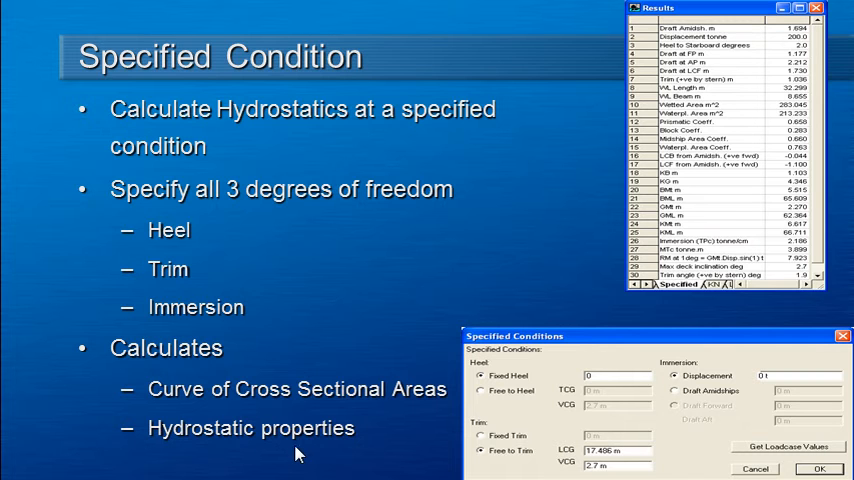
mouse_move(203, 231)
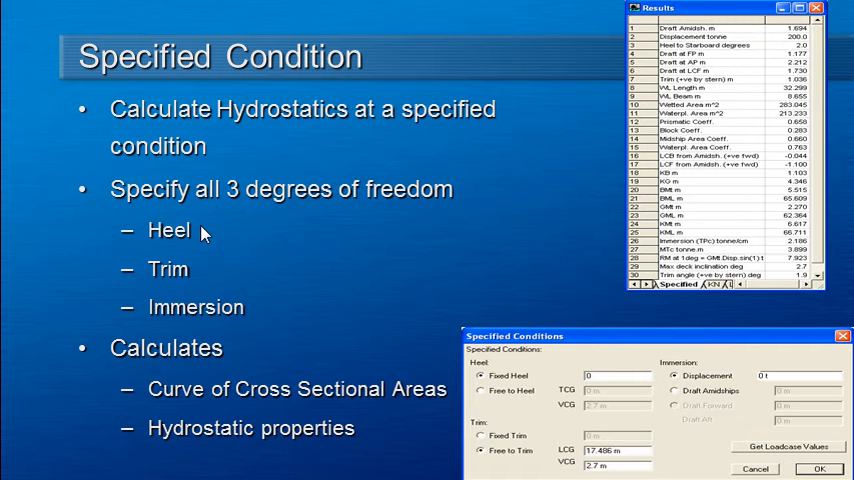
mouse_move(253, 313)
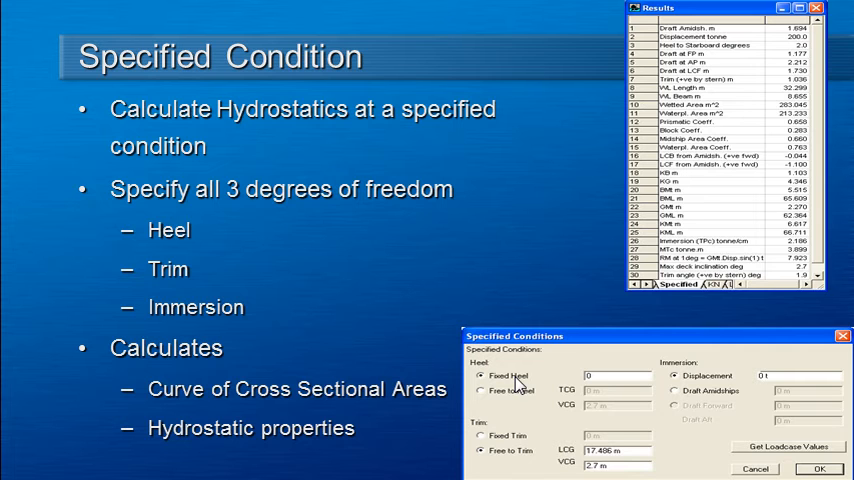
mouse_move(545, 414)
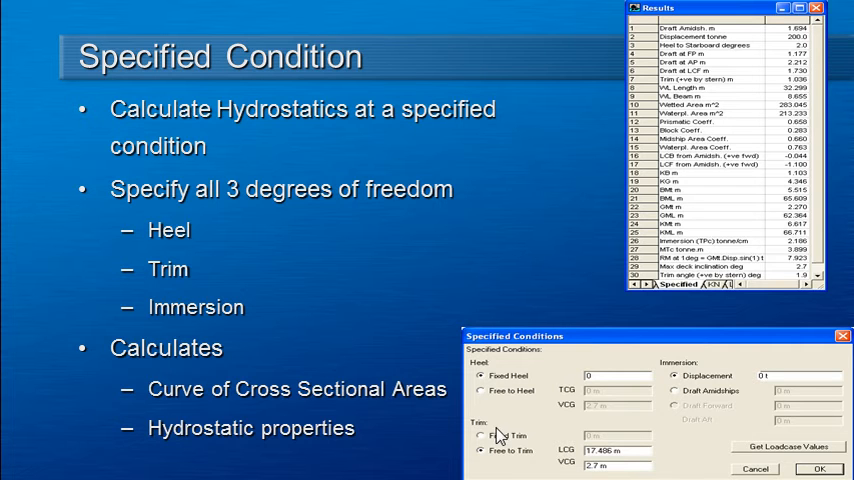
mouse_move(540, 442)
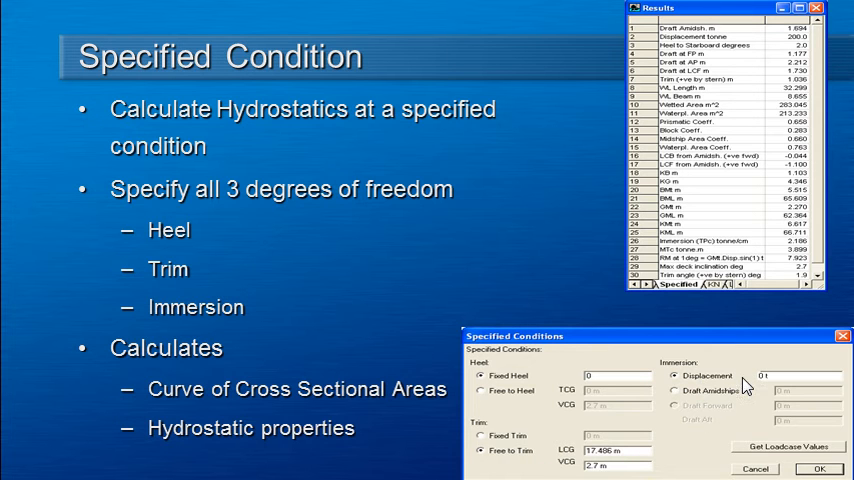
mouse_move(750, 395)
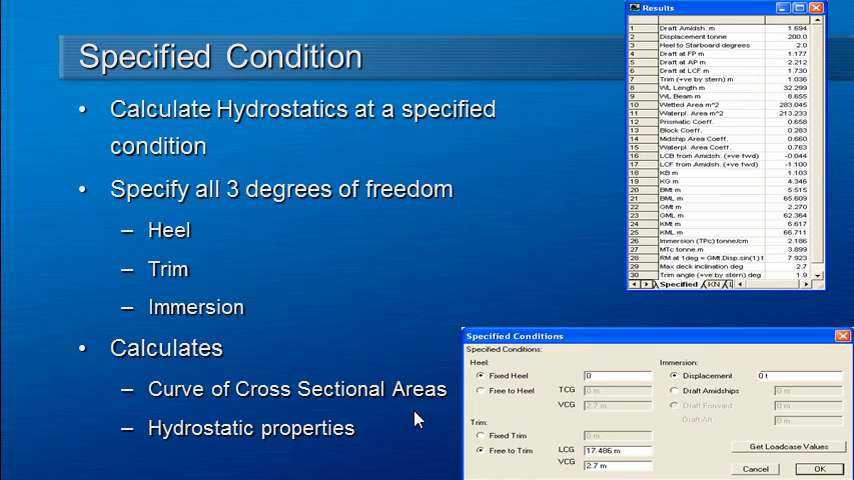
mouse_move(381, 442)
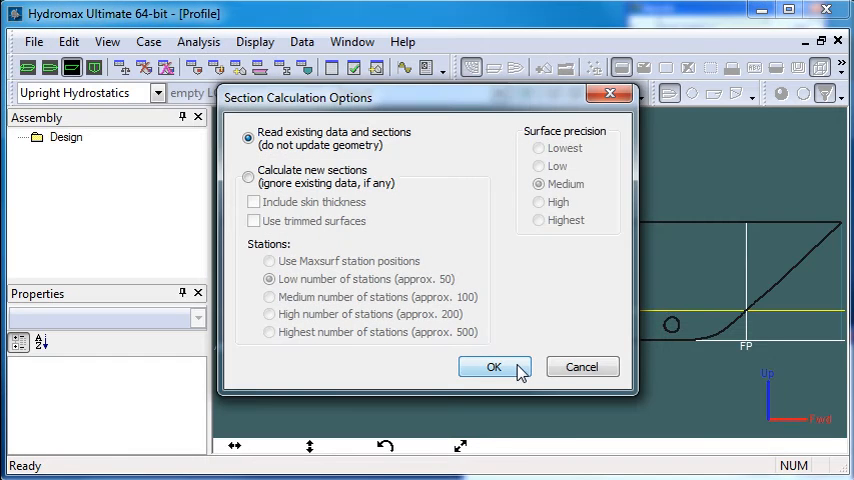
Load the workboat with its existing sections and switch analysis mode to Specified Condition
left_click(493, 367)
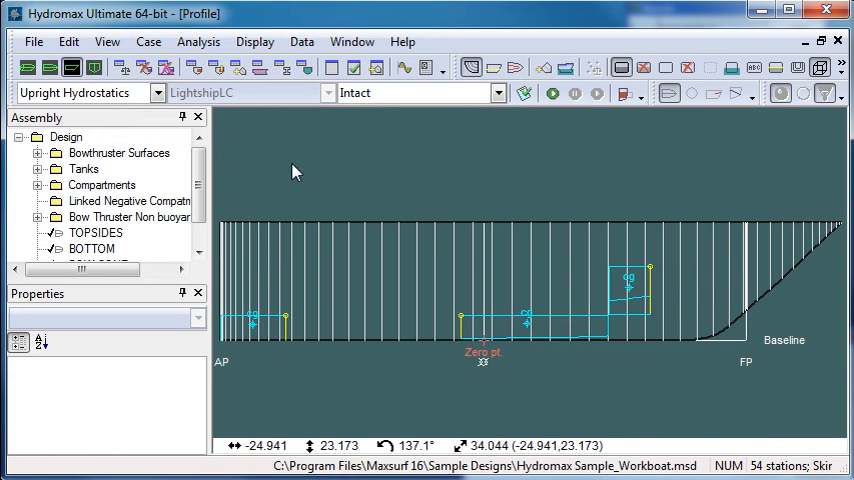
left_click(160, 92)
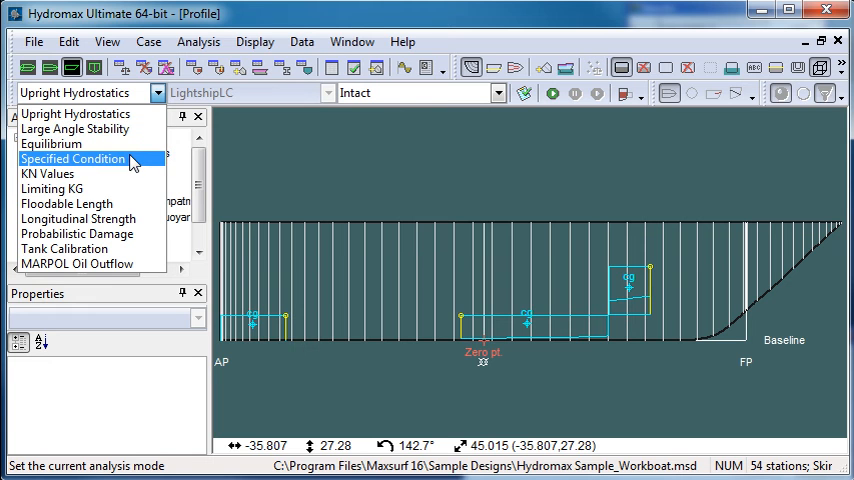
left_click(72, 158)
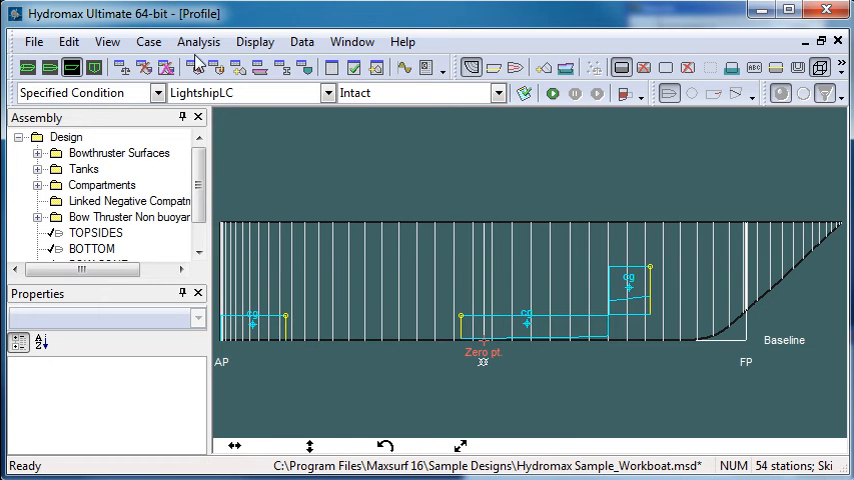
Open the Analysis menu showing Specified Conditions and Start Specified Condition Analysis
left_click(198, 41)
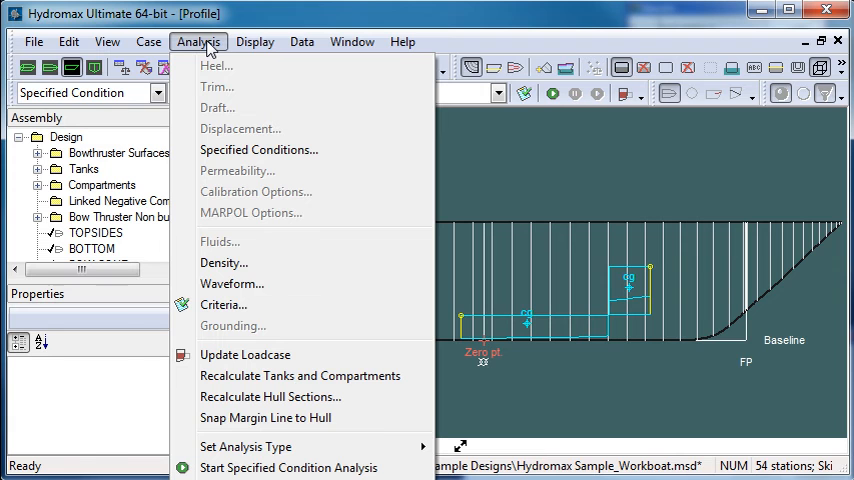
mouse_move(218, 191)
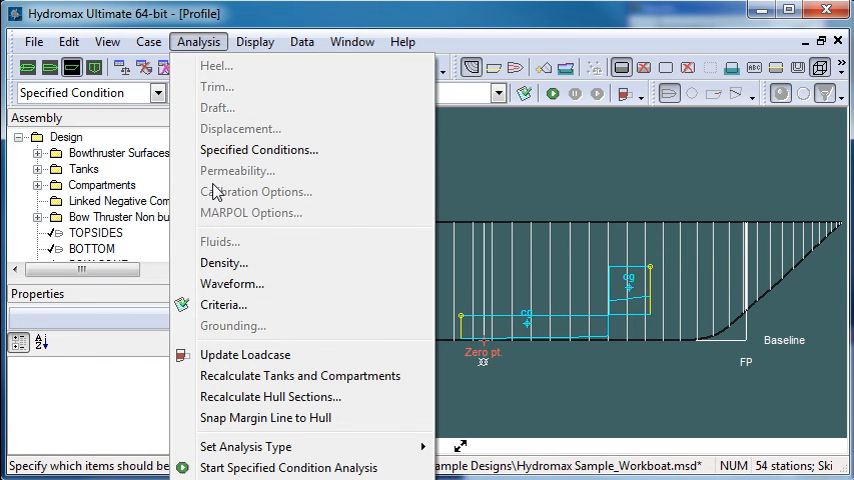
mouse_move(217, 65)
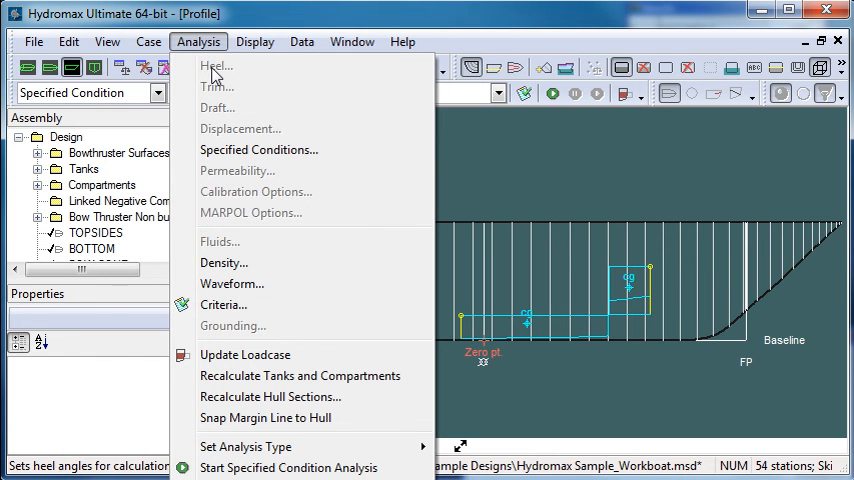
mouse_move(340, 149)
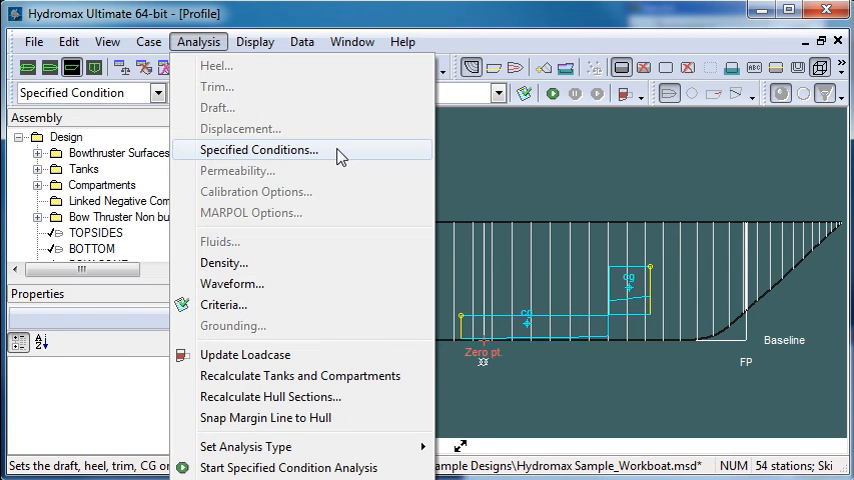
Set Specified Conditions to fixed trim 0.25 ft and displacement 65000 kg
left_click(259, 149)
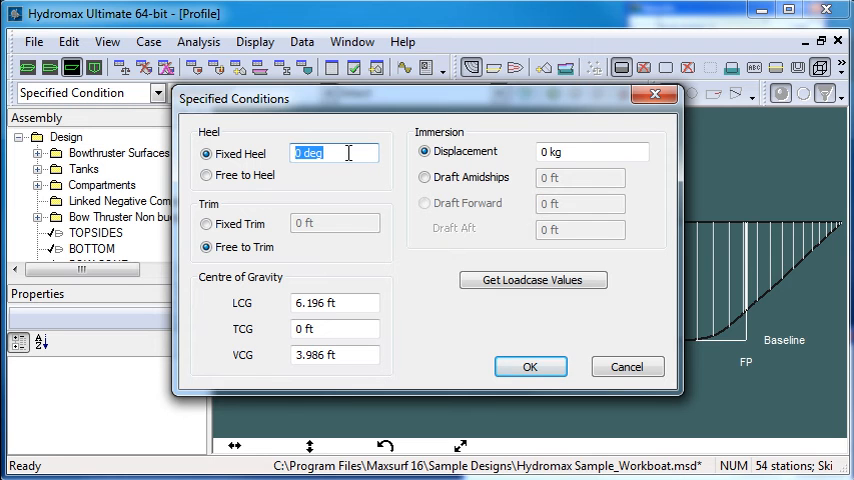
mouse_move(315, 223)
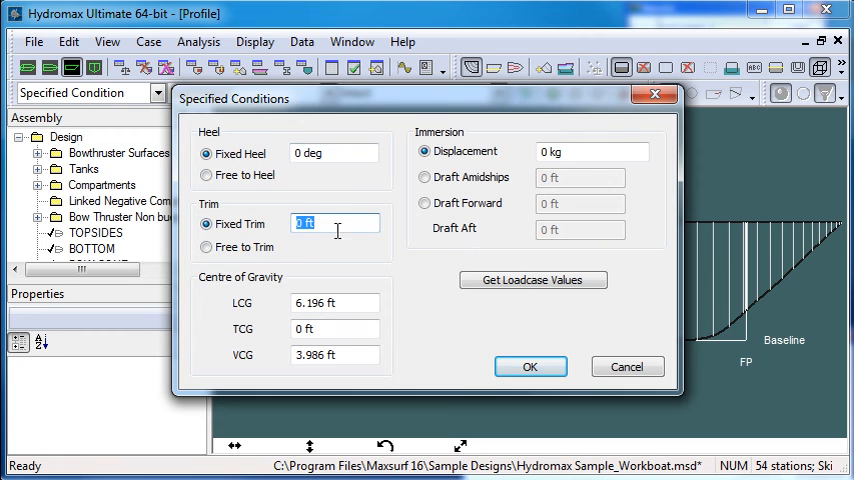
mouse_move(351, 265)
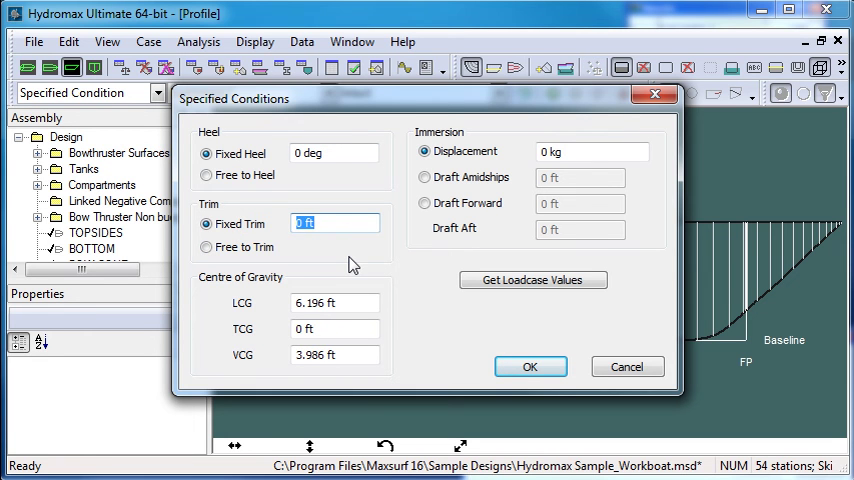
type(".2")
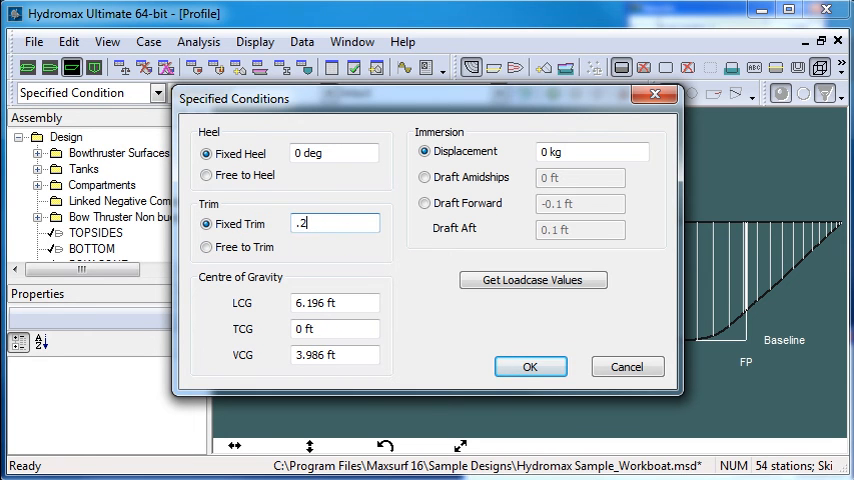
type("5 ft")
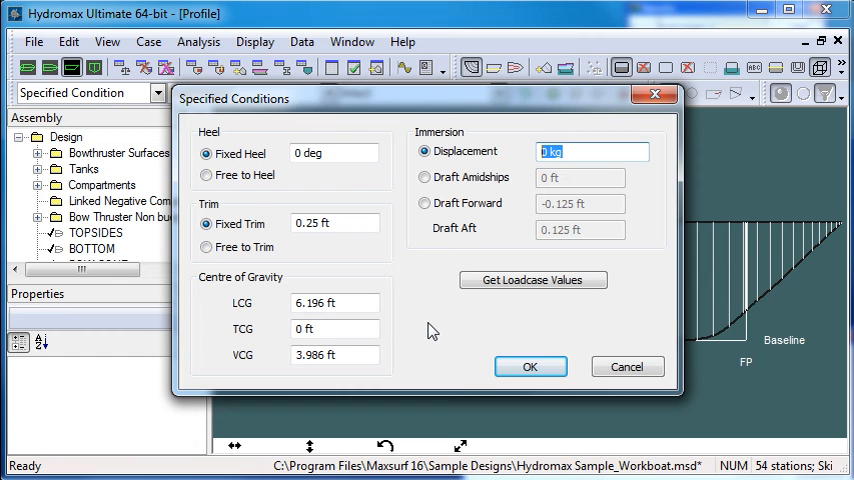
type("65")
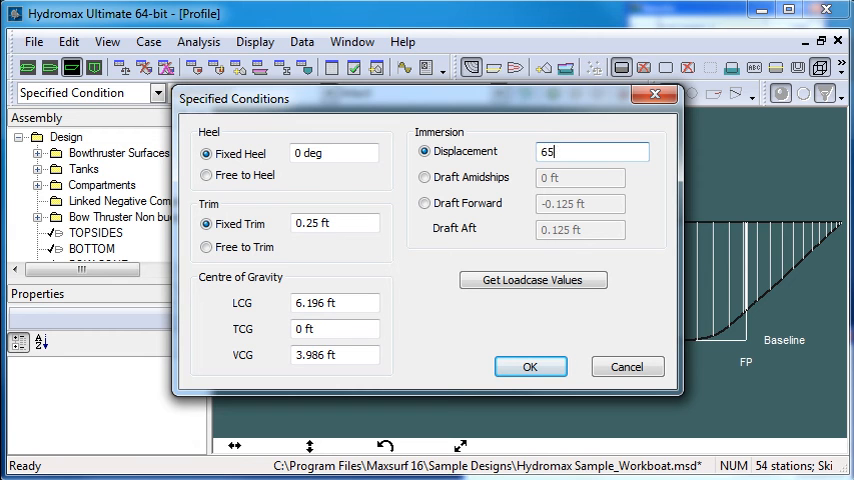
type("000")
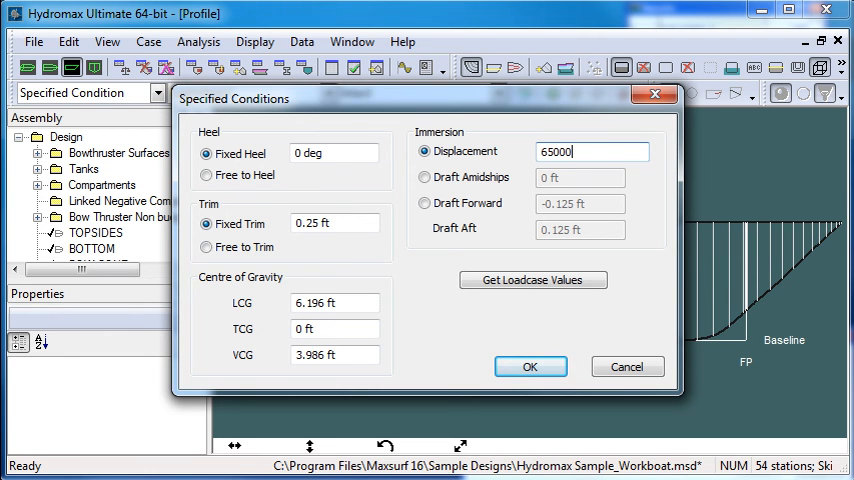
left_click(531, 366)
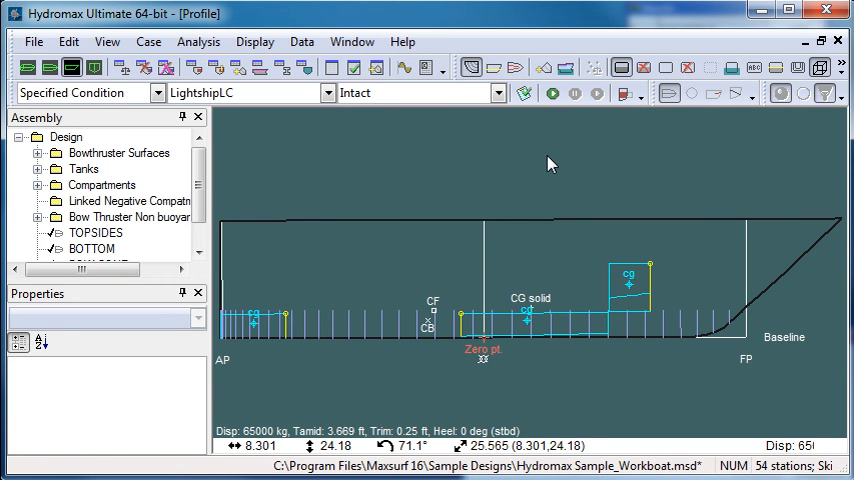
mouse_move(469, 248)
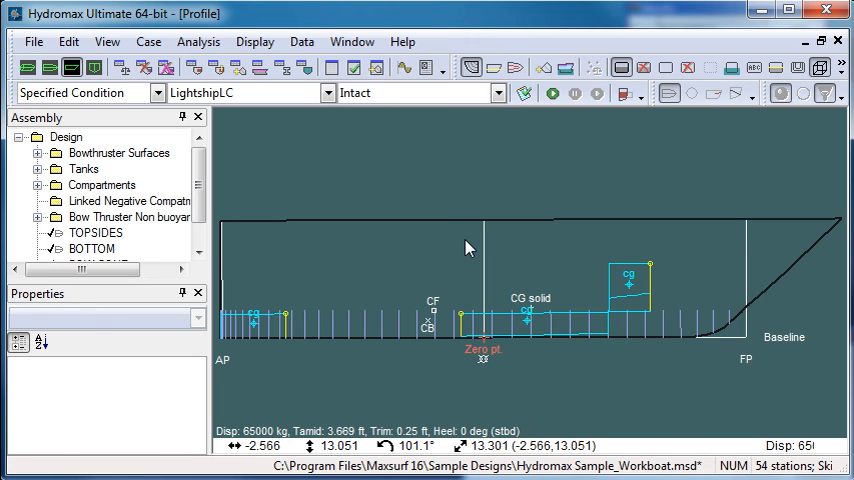
mouse_move(459, 289)
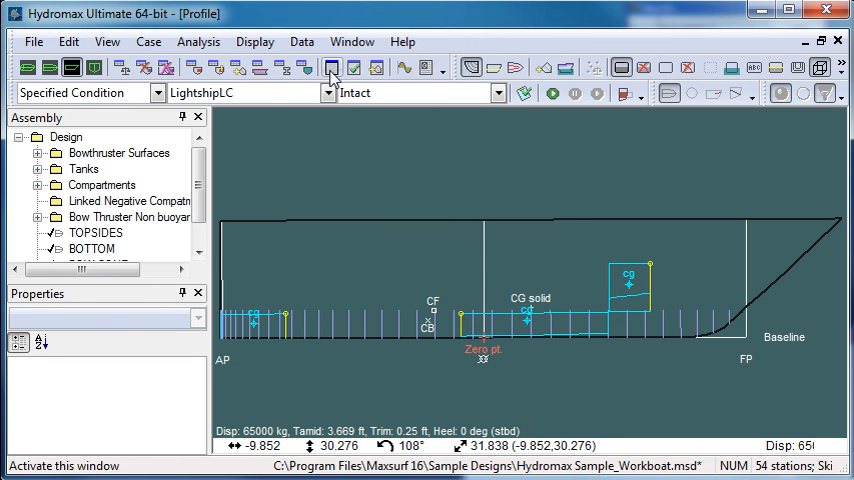
Show the Results window with the specified condition's hydrostatics, 3.669 ft draft amidships
left_click(332, 67)
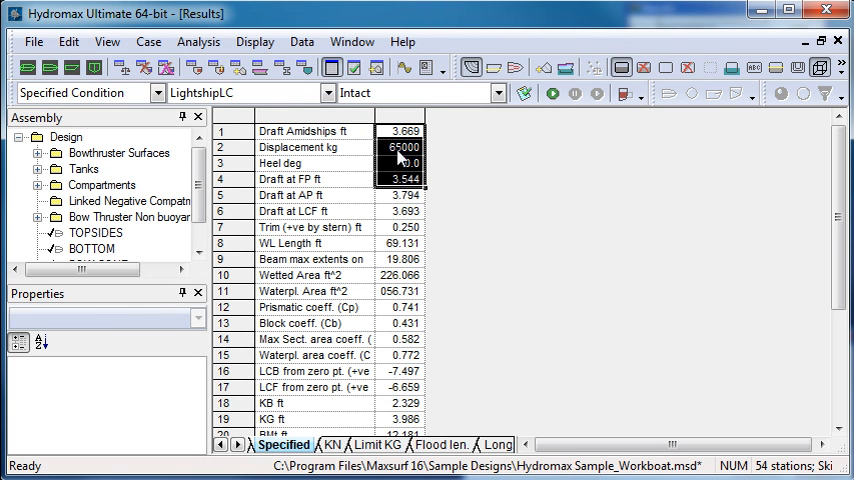
Inspect the displacement and prismatic coefficient results, then display the Curve of Areas graph
left_click(400, 147)
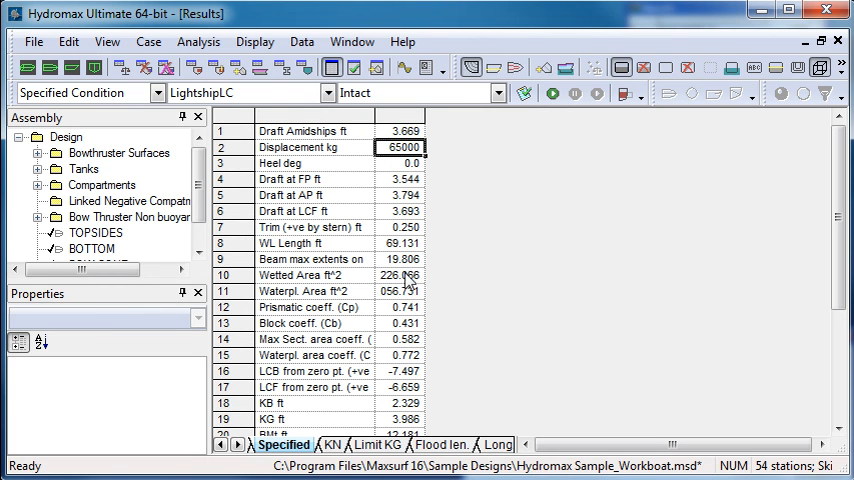
left_click(400, 307)
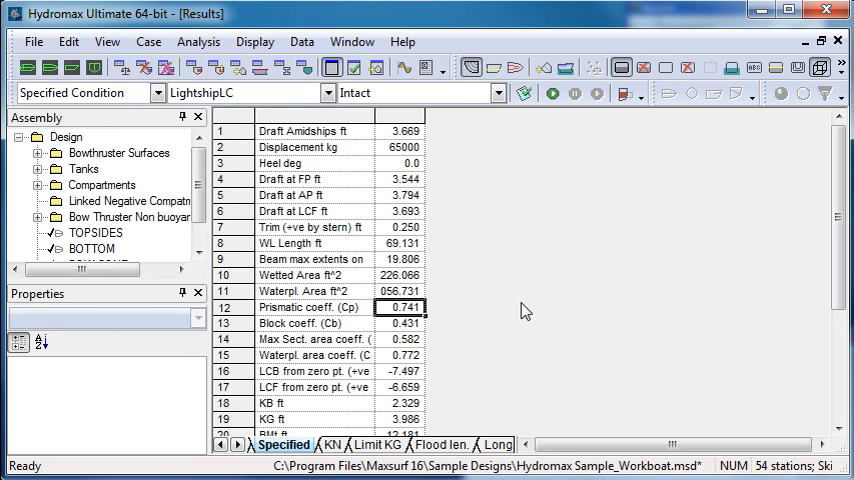
mouse_move(436, 135)
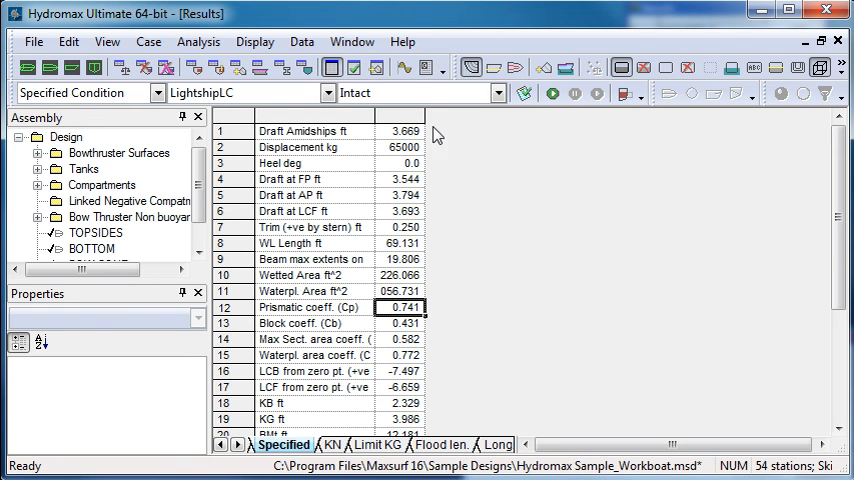
left_click(403, 67)
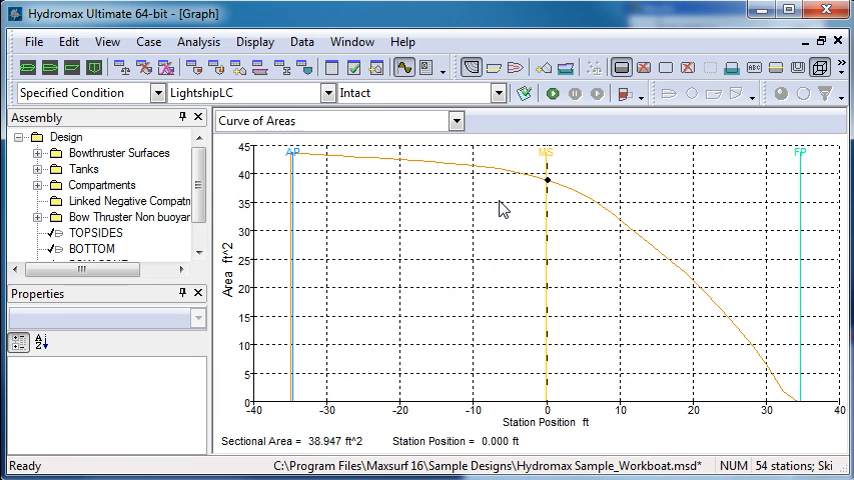